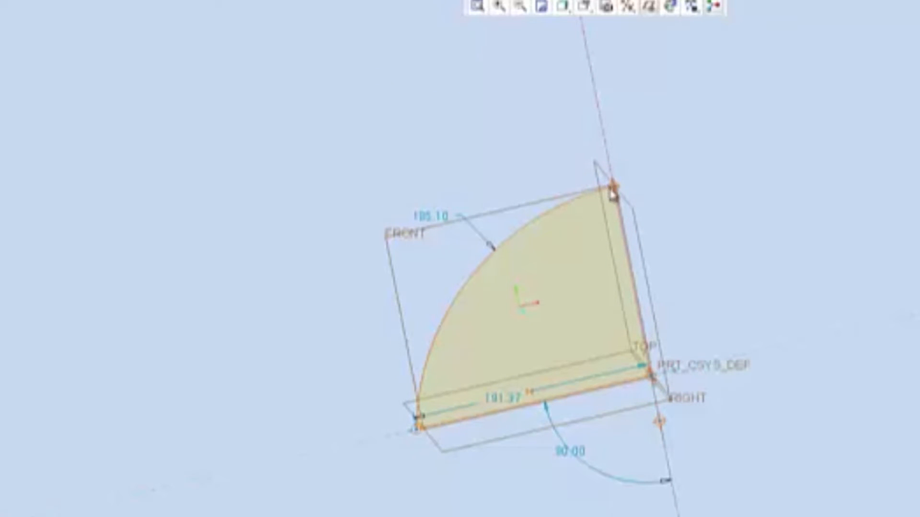
pyautogui.moveTo(437, 99)
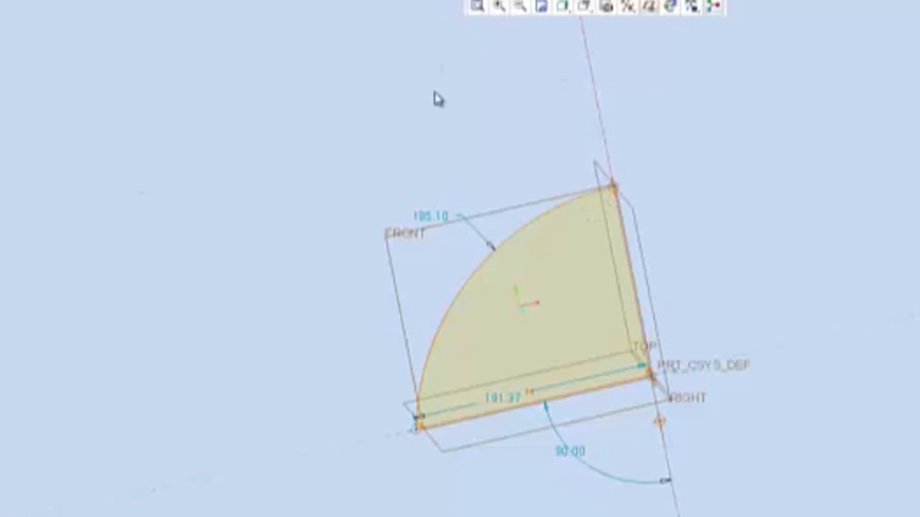
pyautogui.moveTo(566, 228)
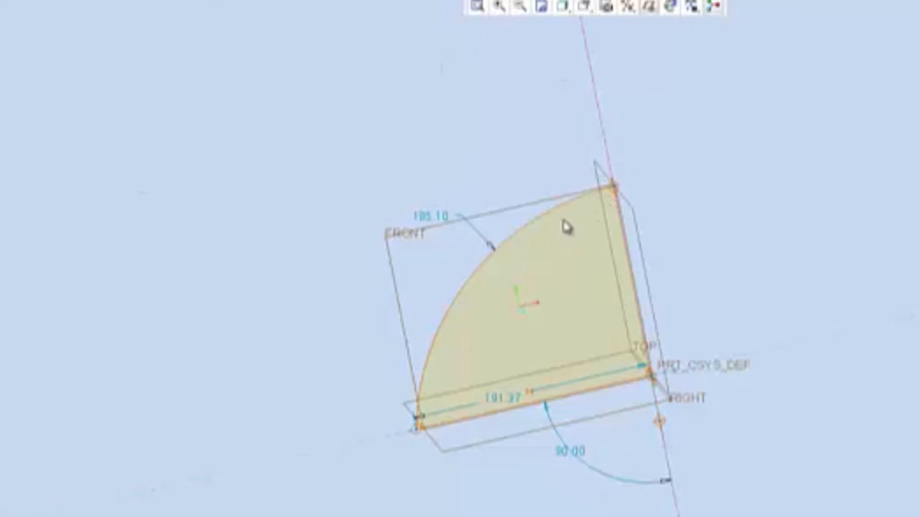